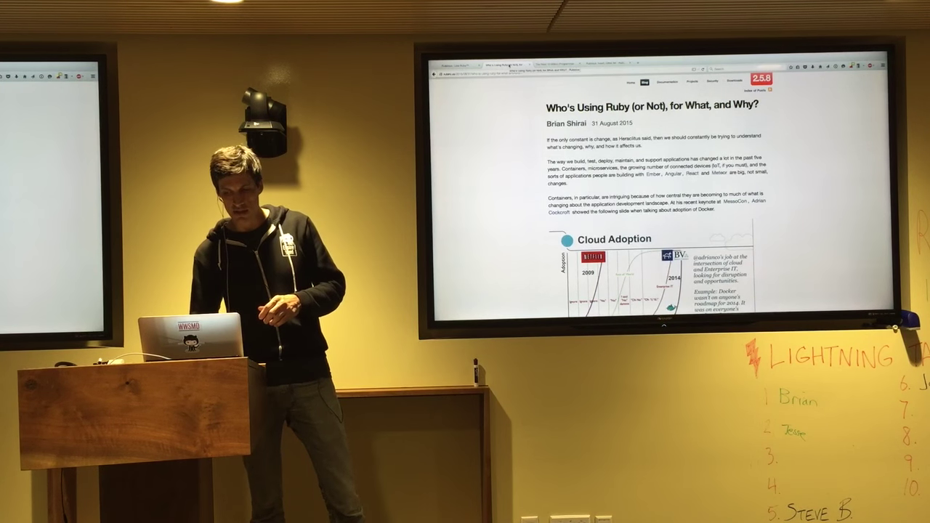
scroll("down", 3)
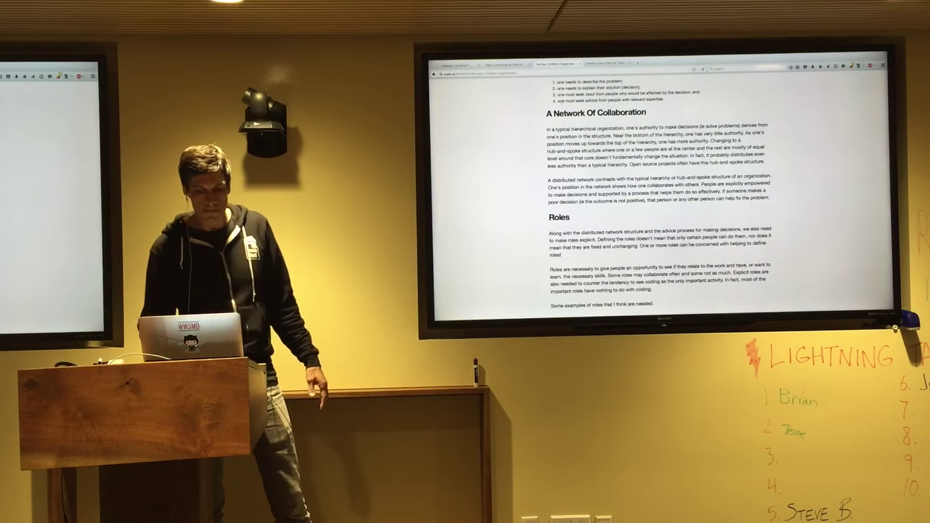
scroll("down", 3)
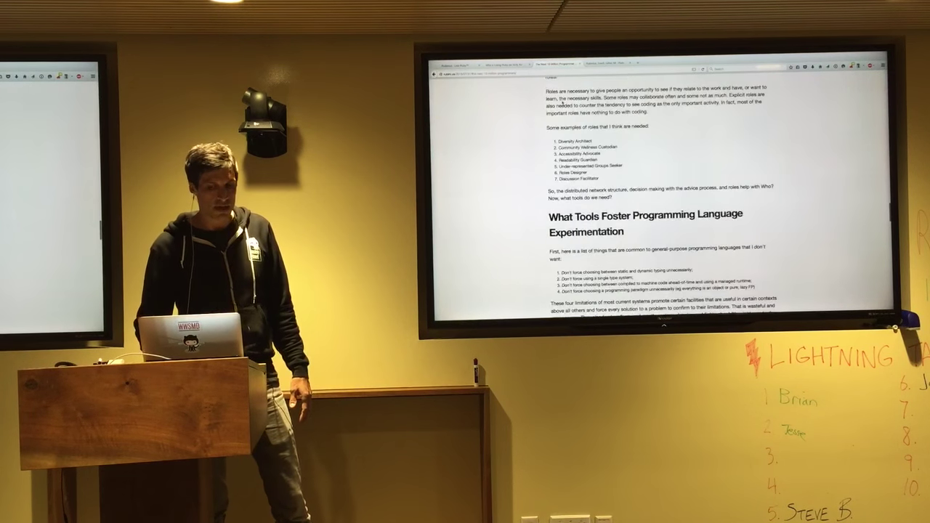